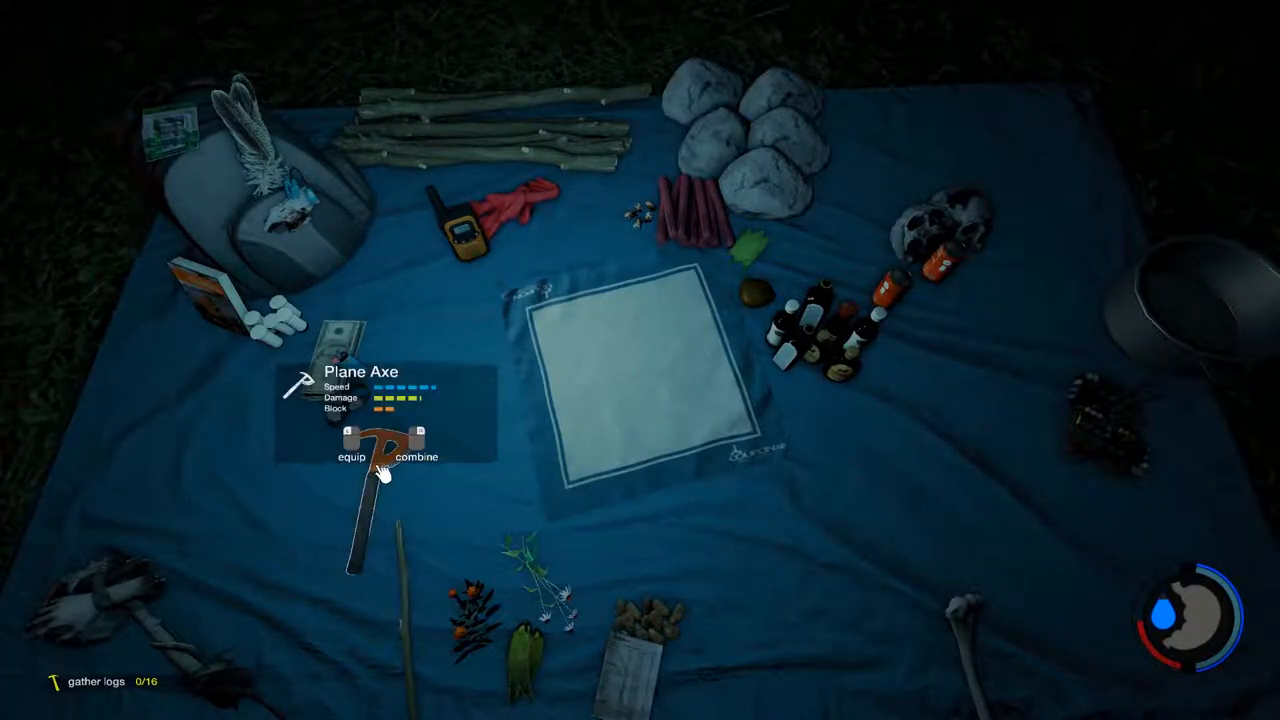
# Leave the inventory and return to the dark forest with the gather-logs objective at 0/16
pyautogui.click(352, 458)
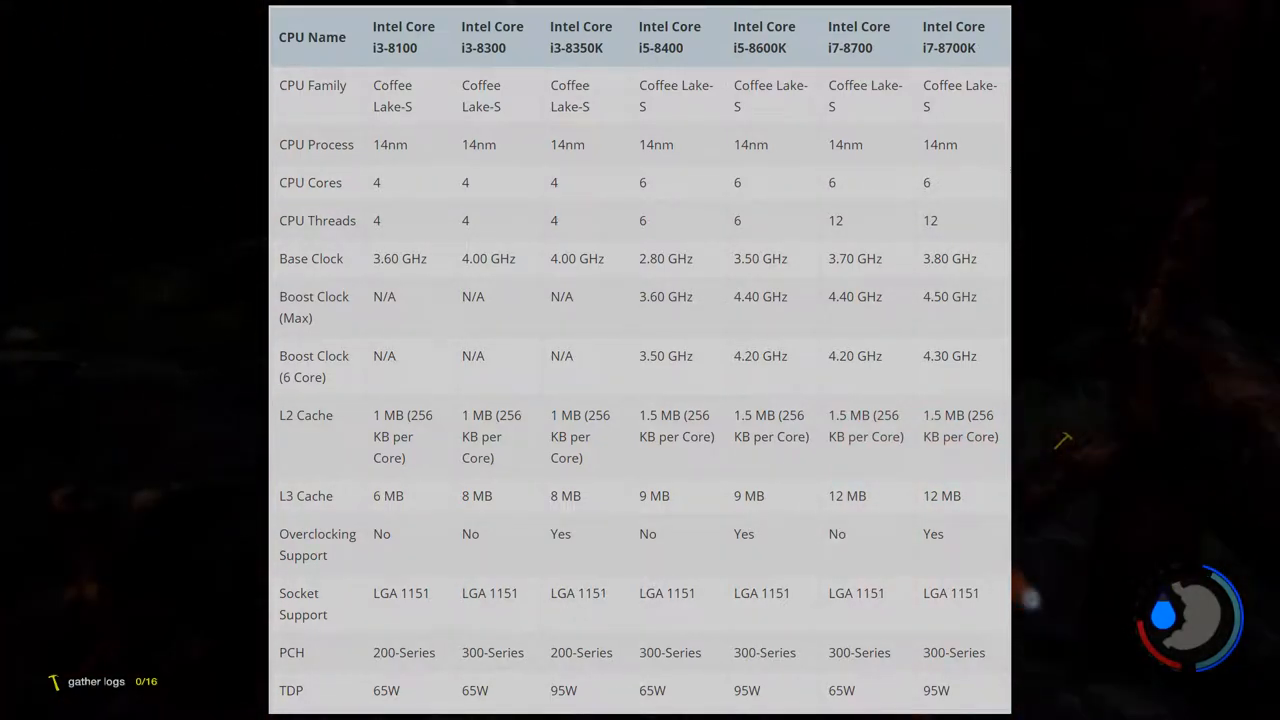
pyautogui.moveTo(1036, 370)
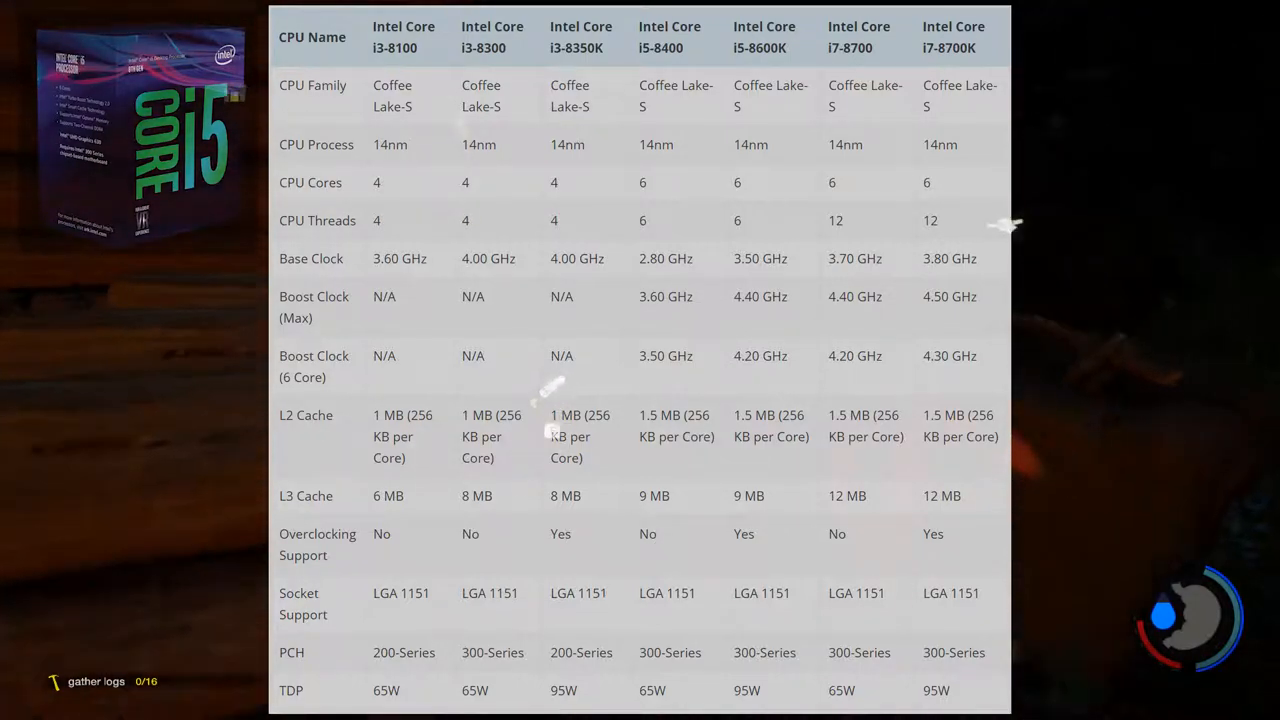
pyautogui.moveTo(250, 456)
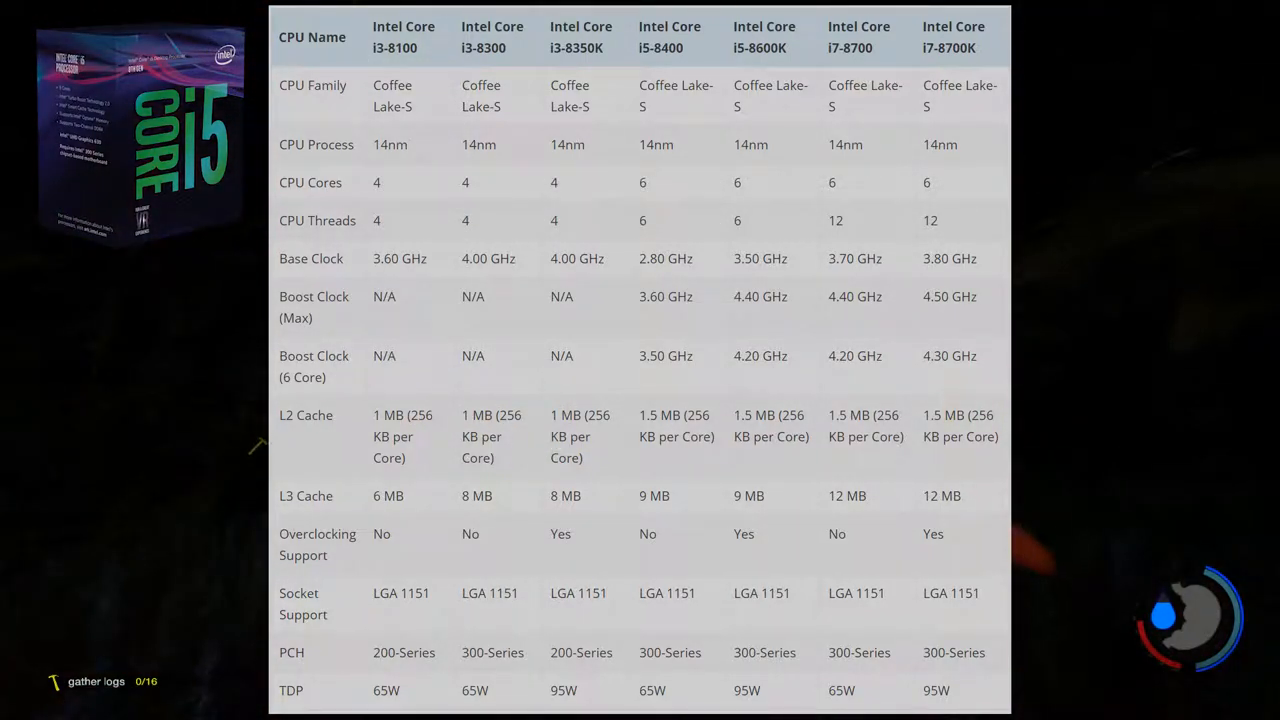